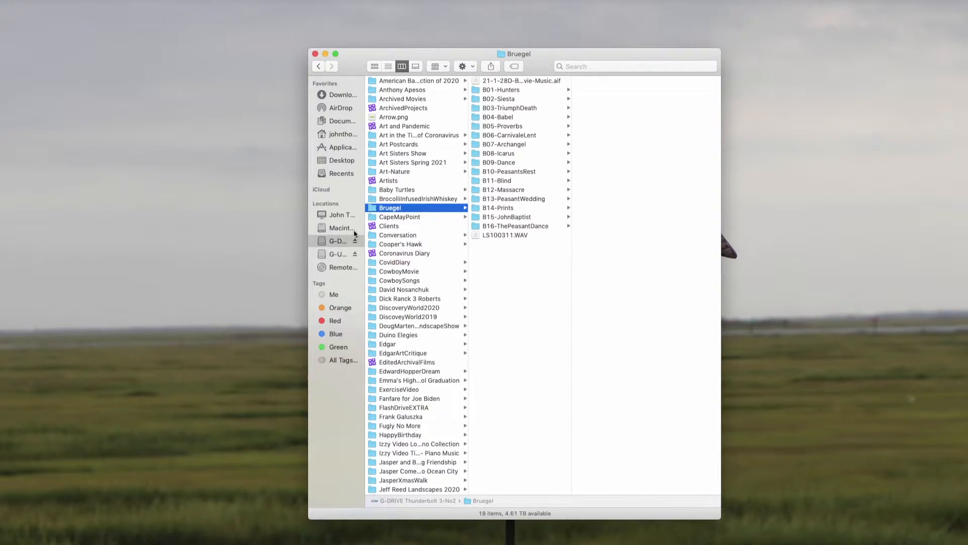
mouse_move(374, 208)
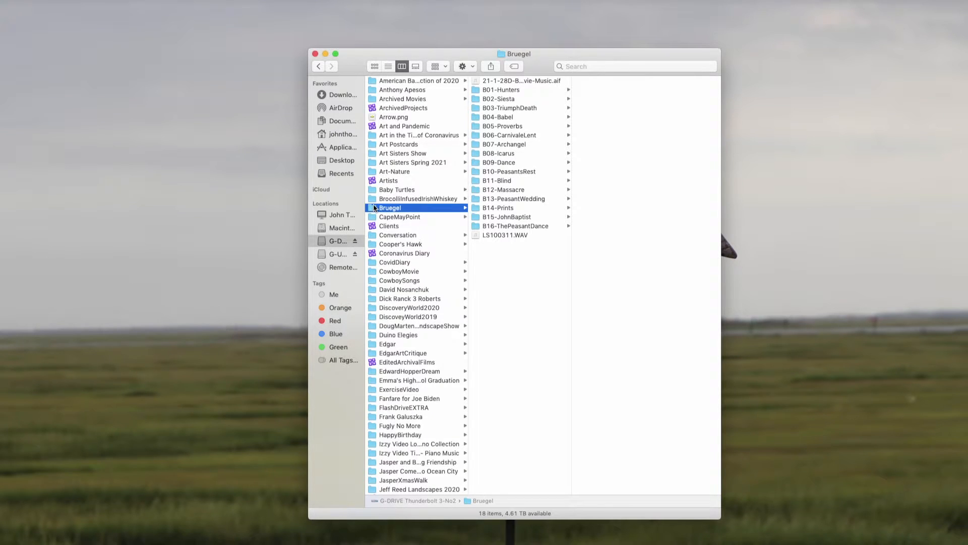
mouse_move(476, 237)
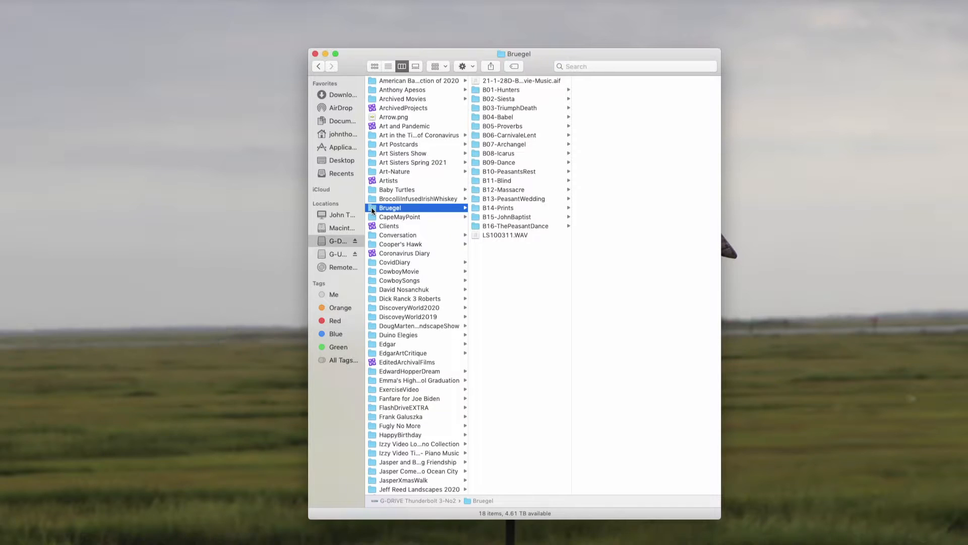
- Check the Bruegel folder's size in its Finder info window, then close it
right_click(390, 207)
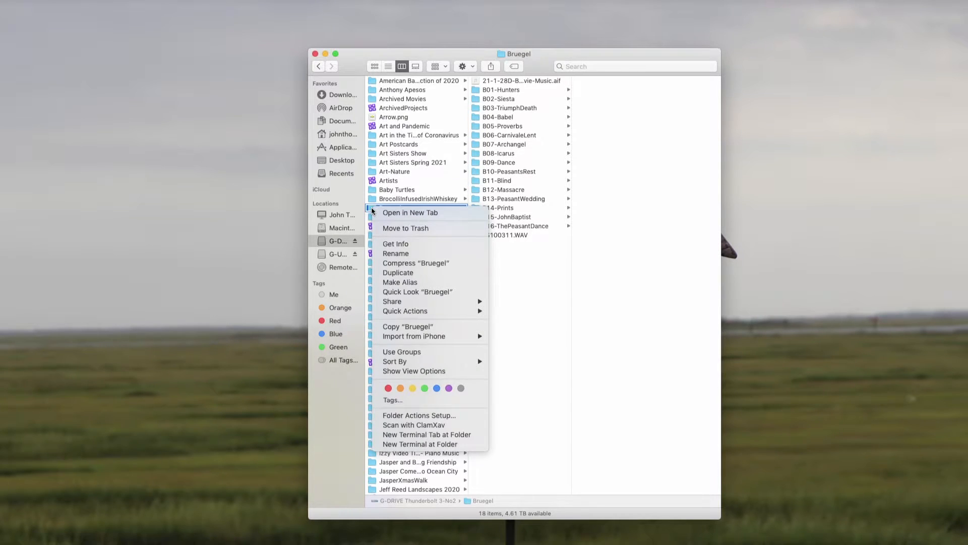
mouse_move(391, 247)
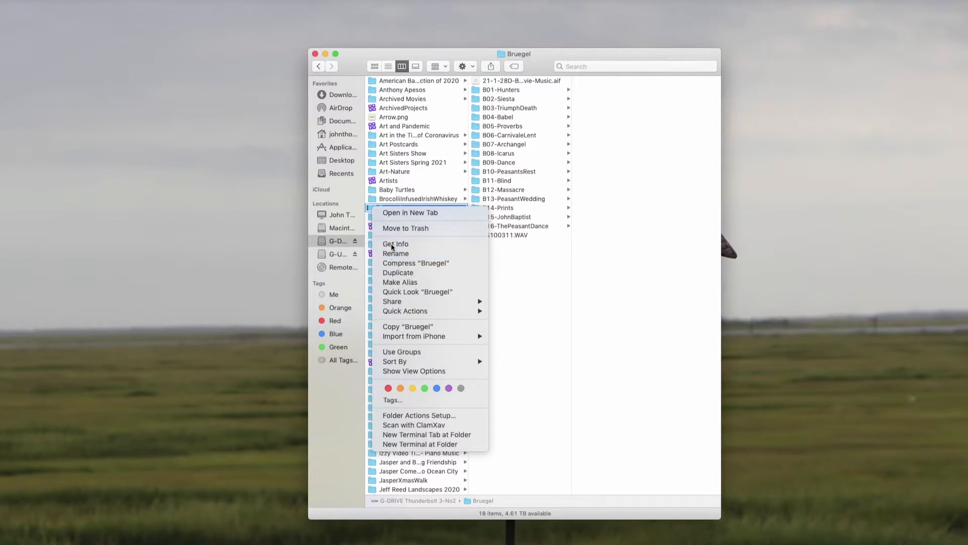
left_click(395, 243)
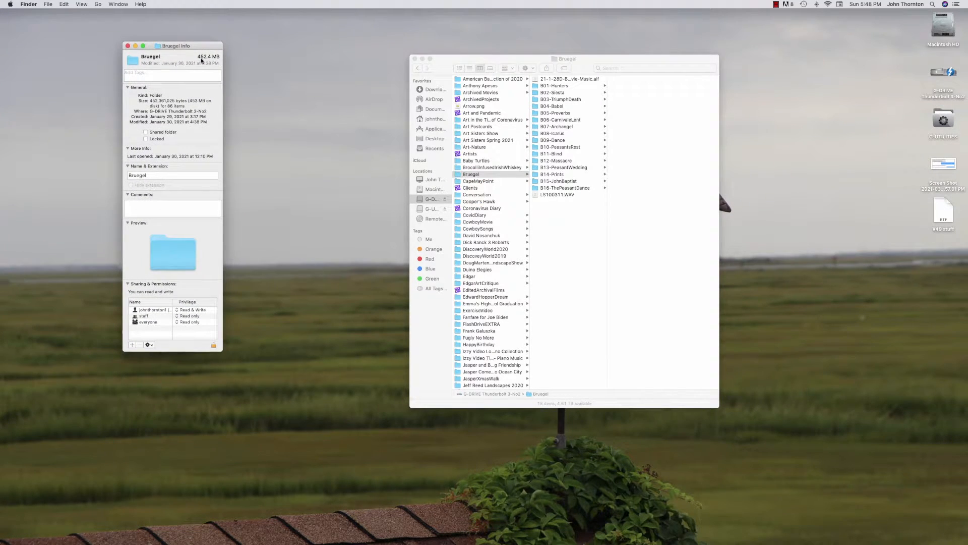
left_click(127, 45)
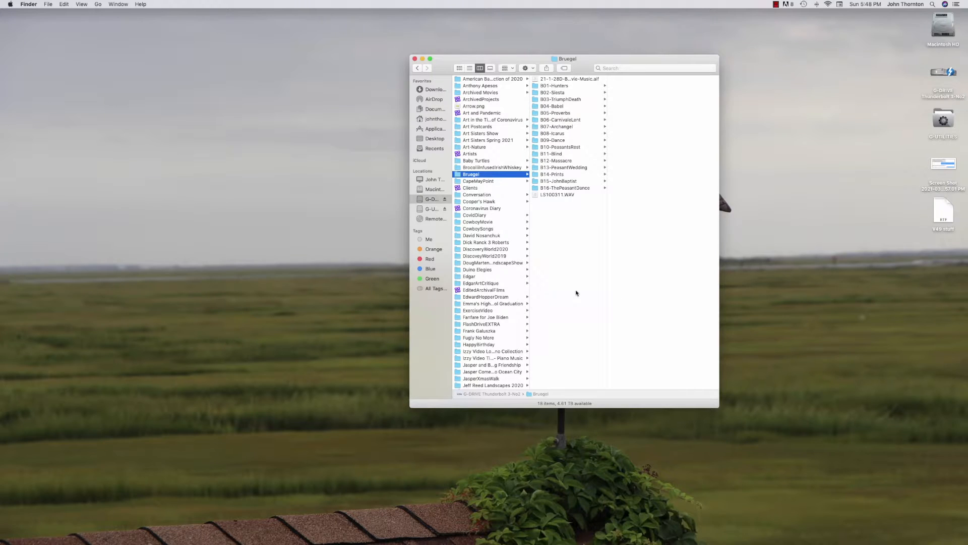
mouse_move(563, 266)
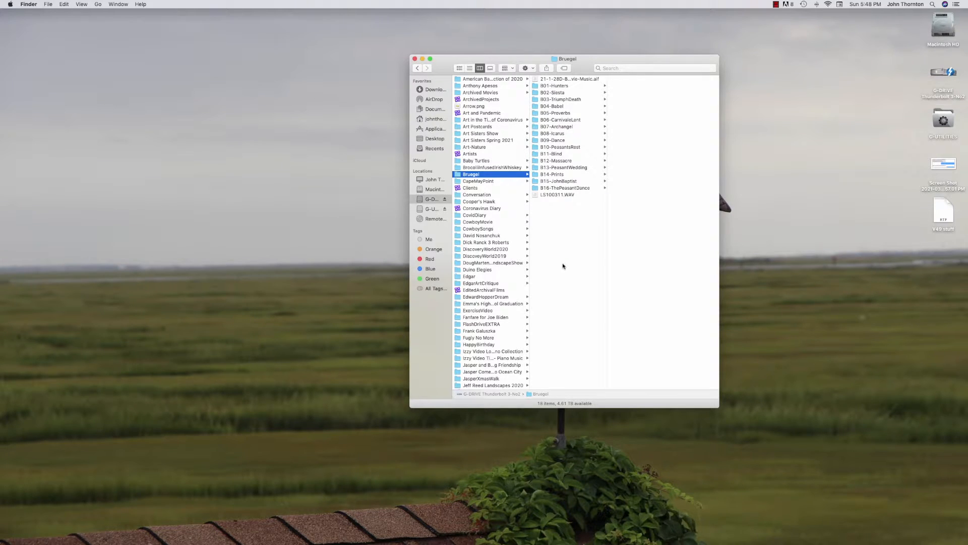
mouse_move(333, 529)
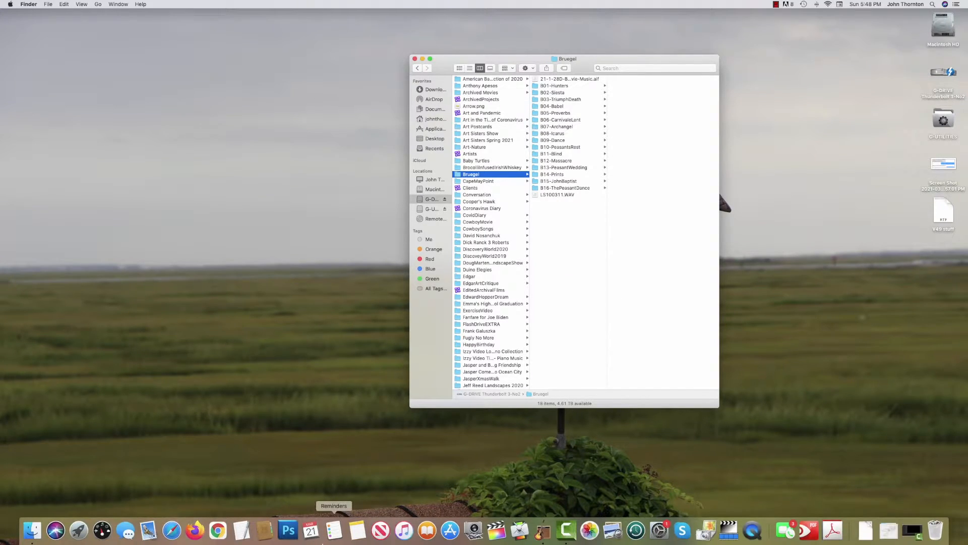
mouse_move(310, 530)
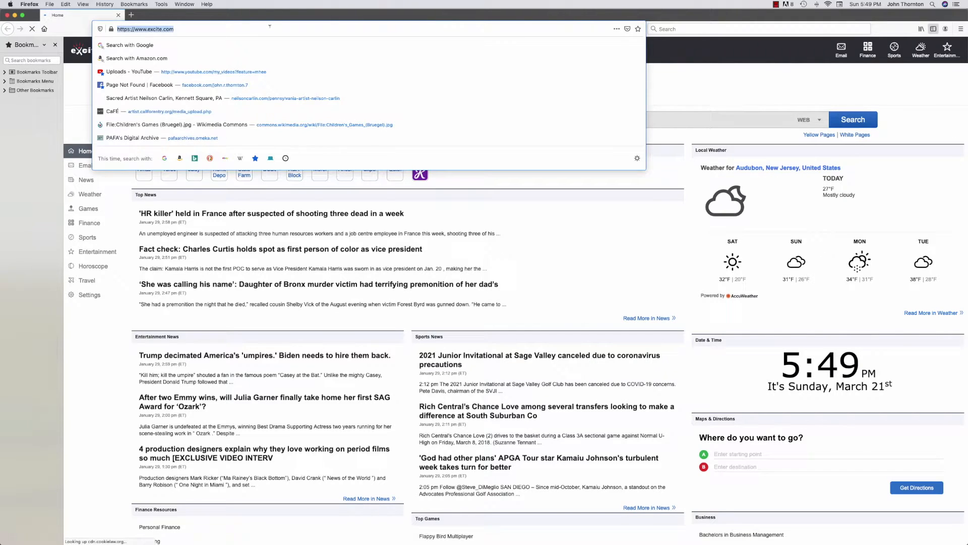
- Search for WeTransfer in Firefox and open the wetransfer.com suggestion
type("Webfennell.com/")
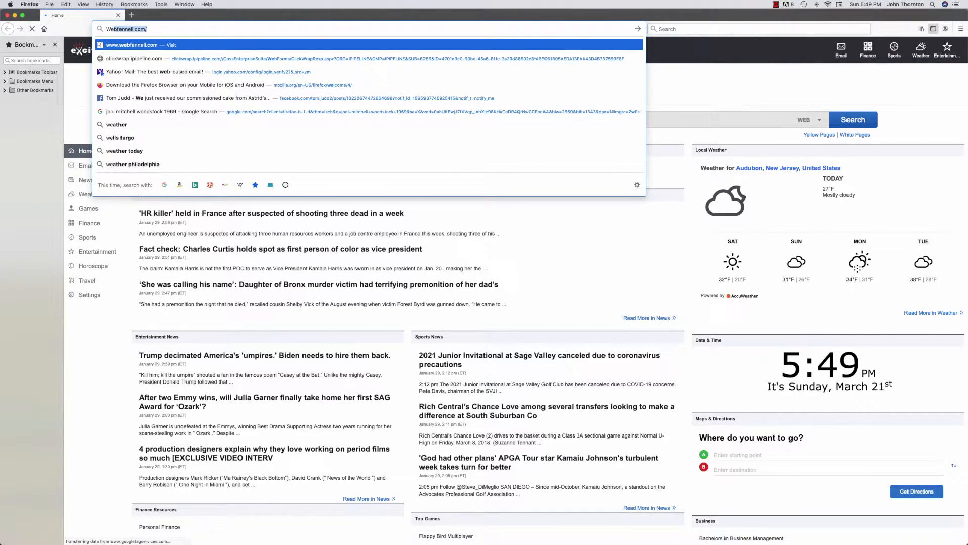
type("WeTransfer")
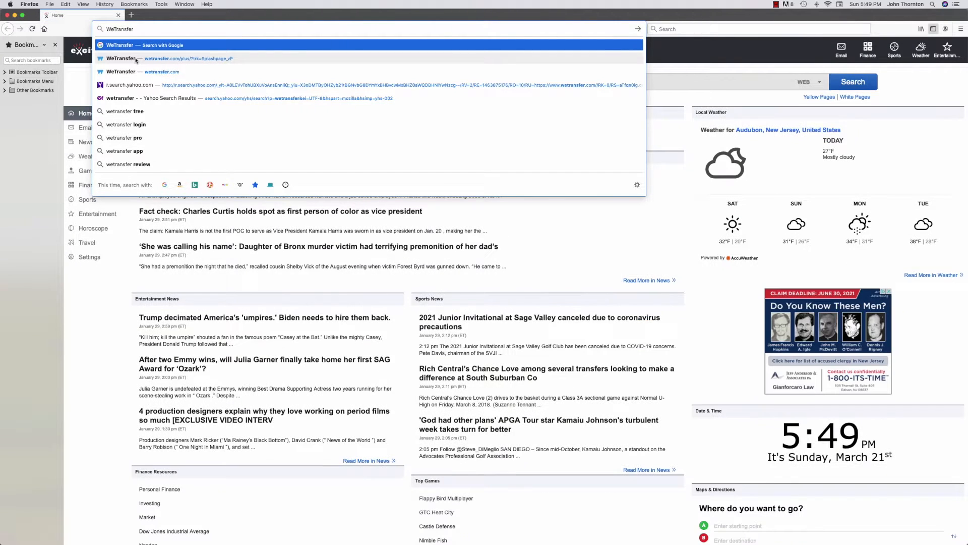
left_click(188, 58)
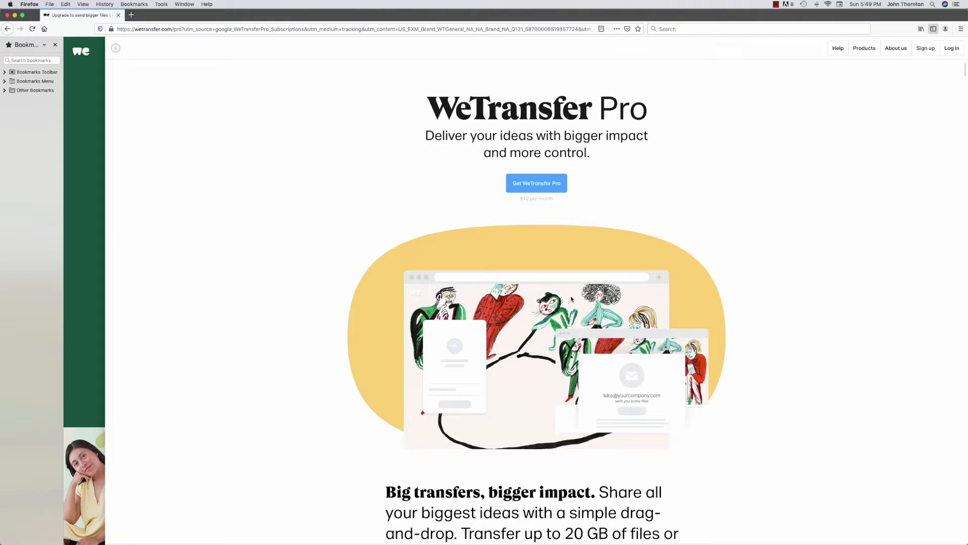
mouse_move(630, 280)
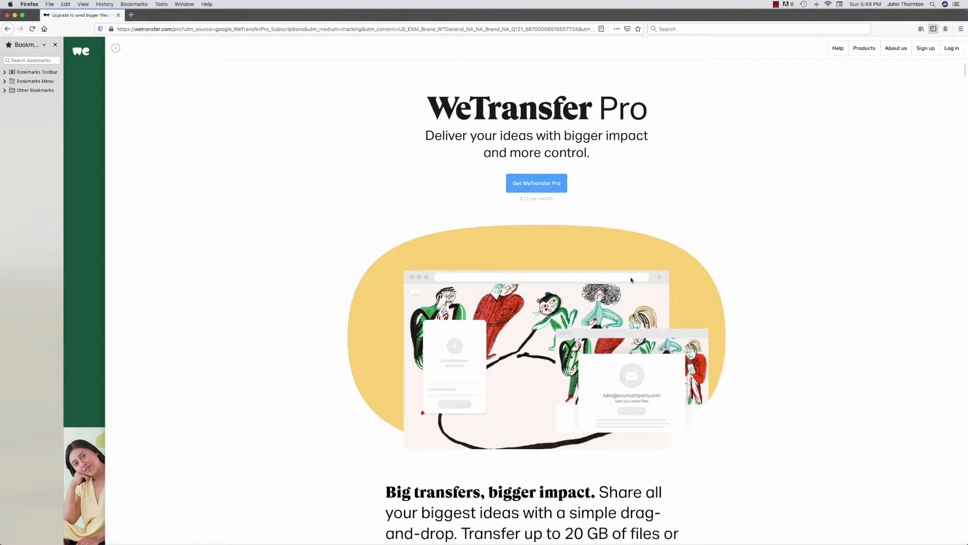
- Scroll down and back up through the WeTransfer Pro promotion page
scroll("down", 3)
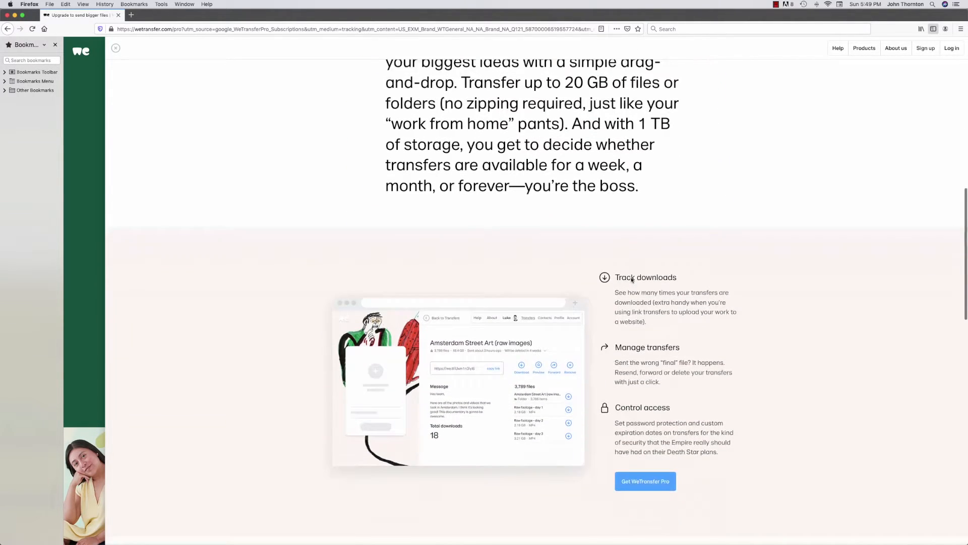
scroll("down", 3)
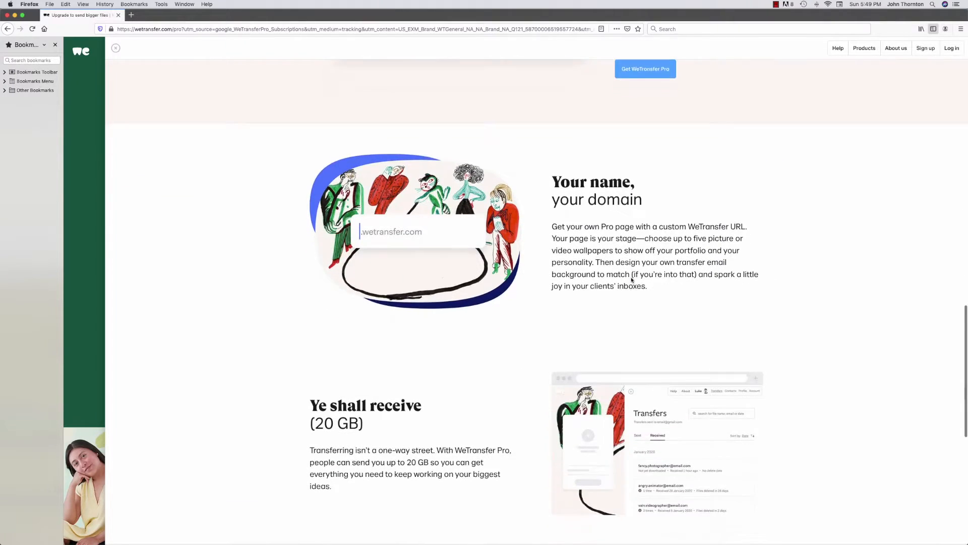
scroll("up", 3)
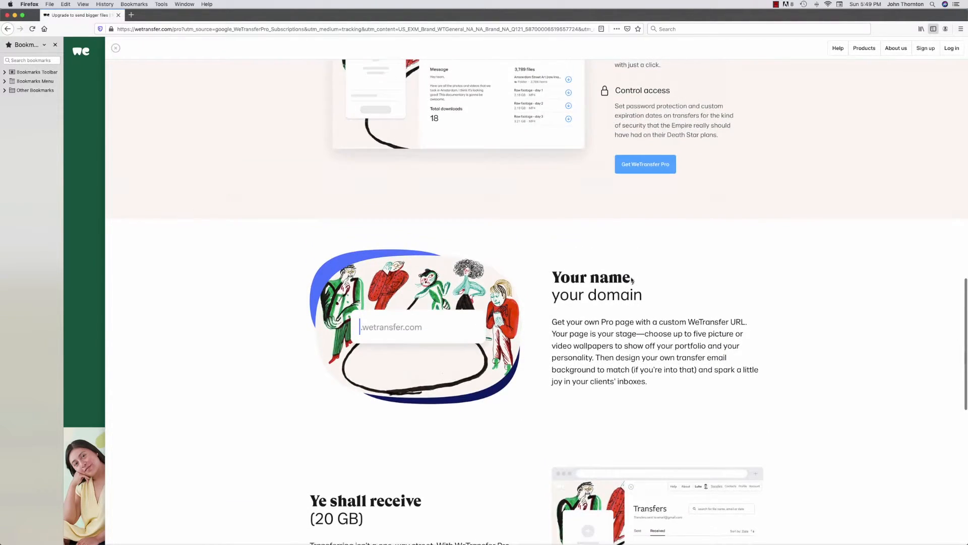
scroll("up", 3)
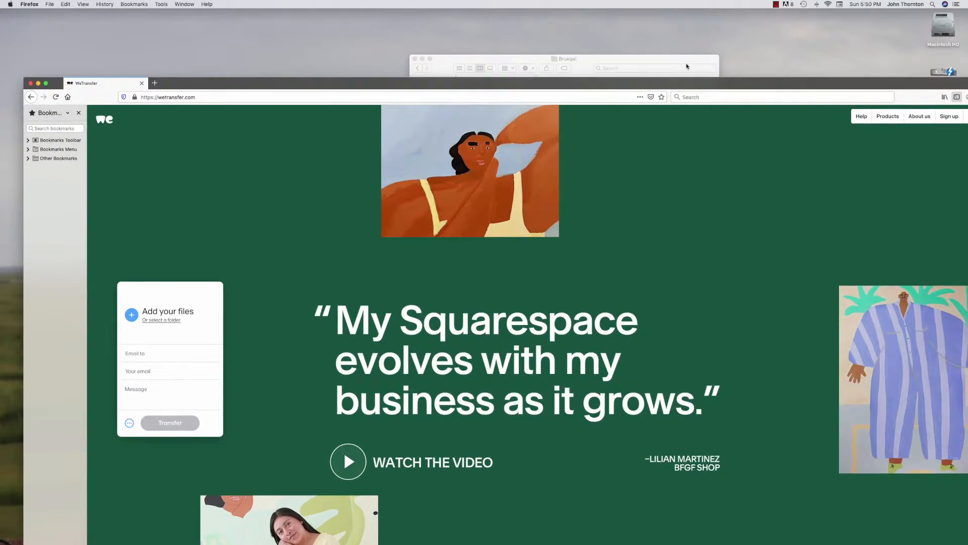
- Bring the Finder window holding the Bruegel folder to the front
left_click(565, 59)
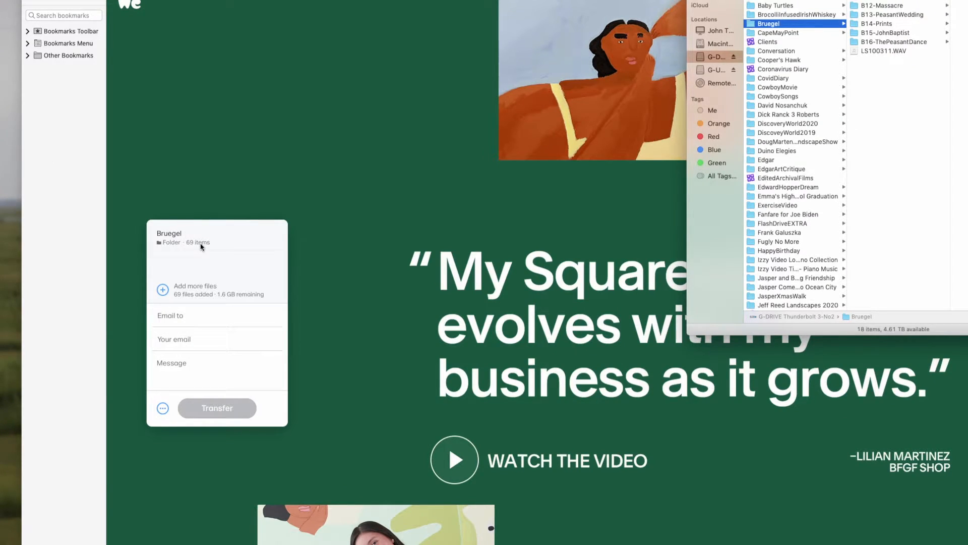
mouse_move(181, 305)
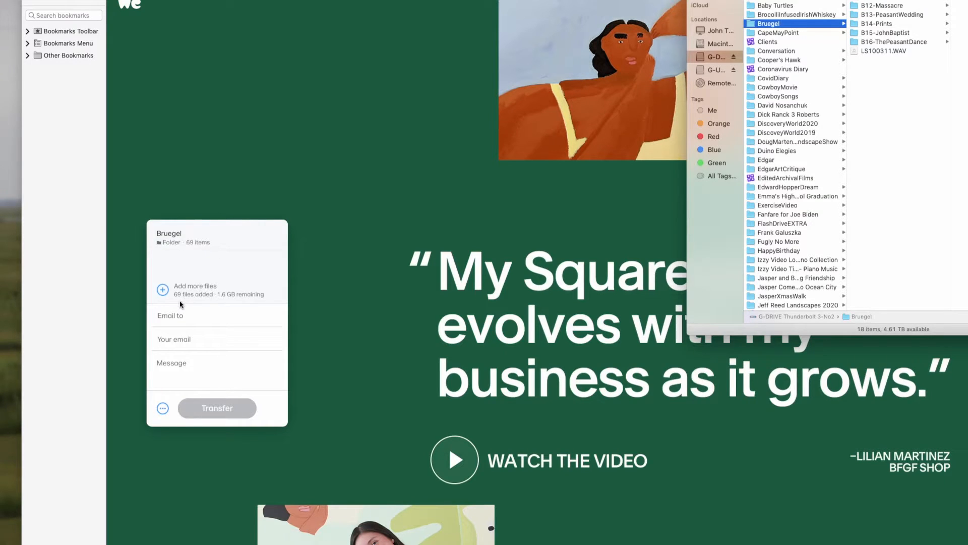
mouse_move(248, 299)
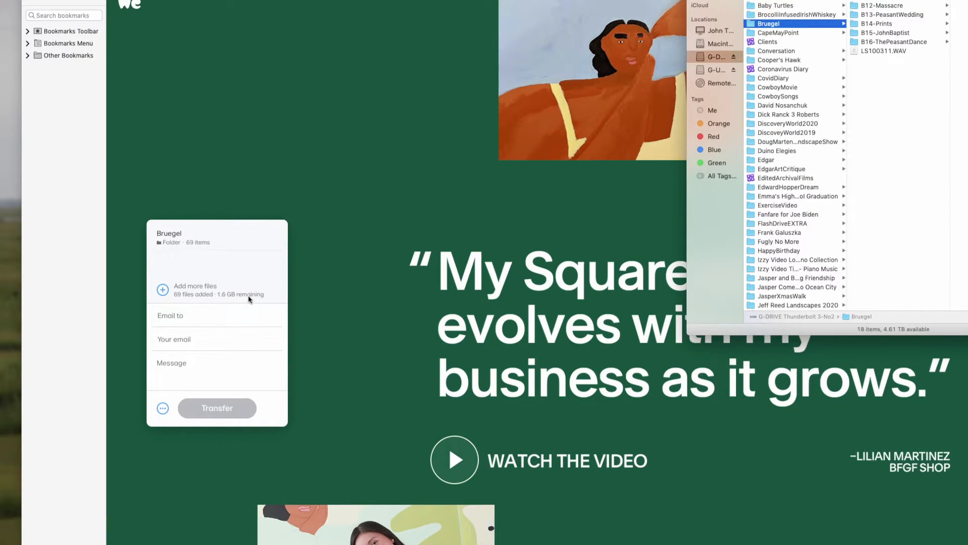
mouse_move(226, 326)
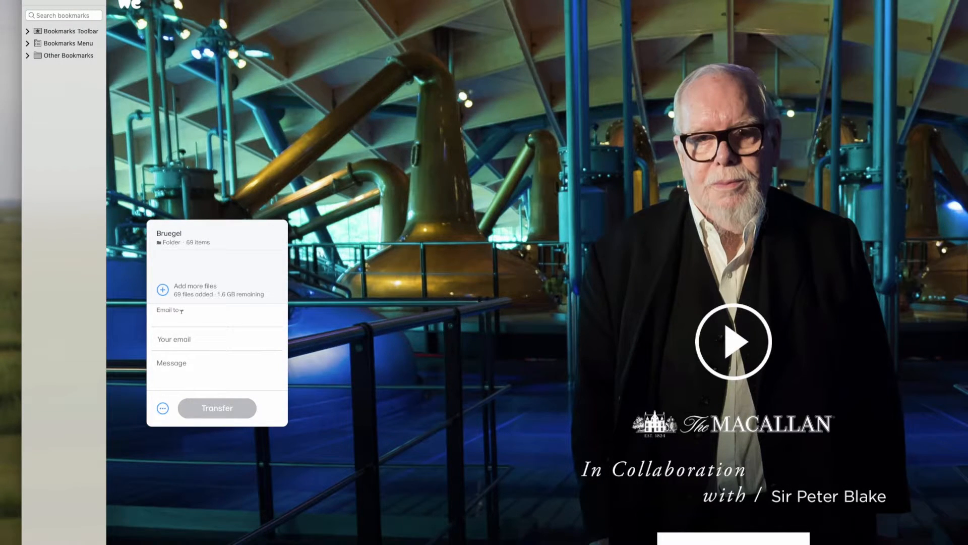
- Delete the typed 'Jame' from the Email to field and press Transfer
type("J")
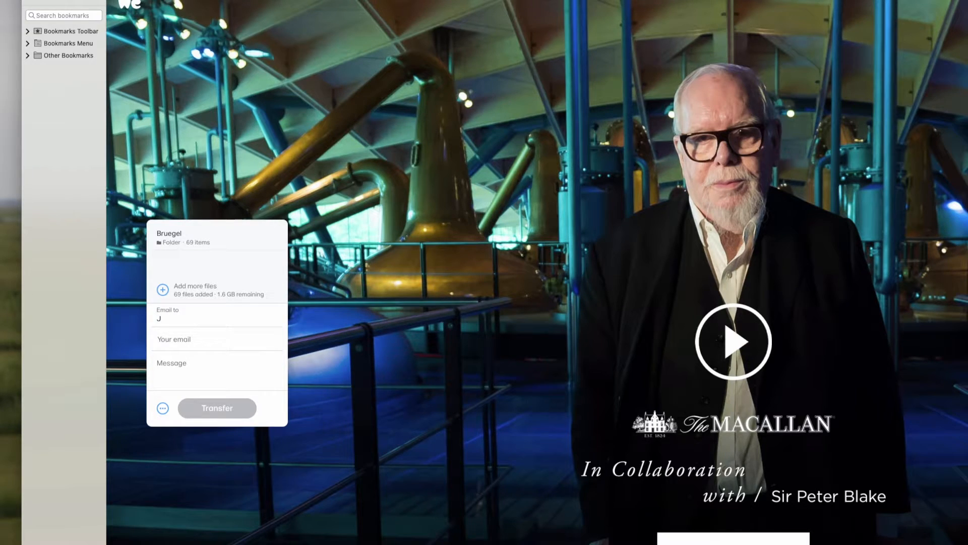
type("ame")
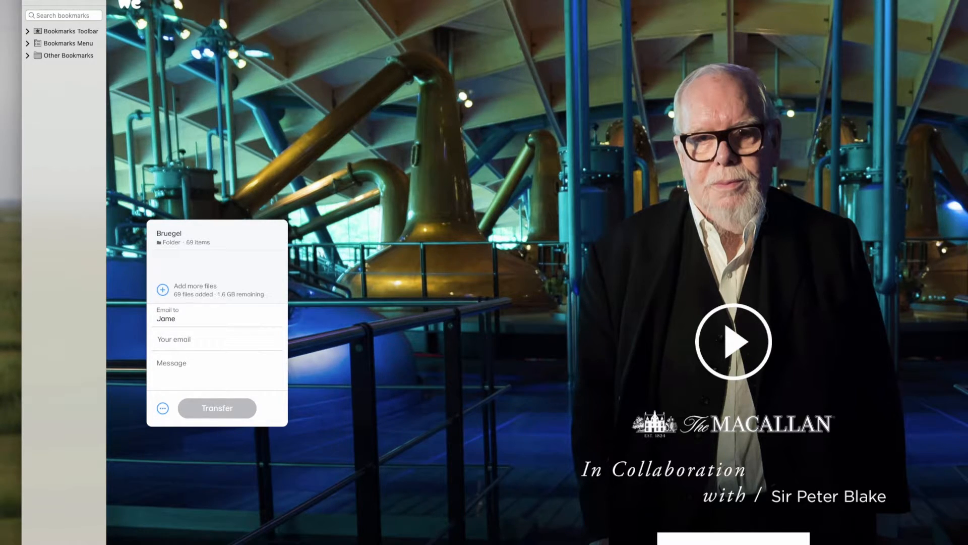
double_click(165, 319)
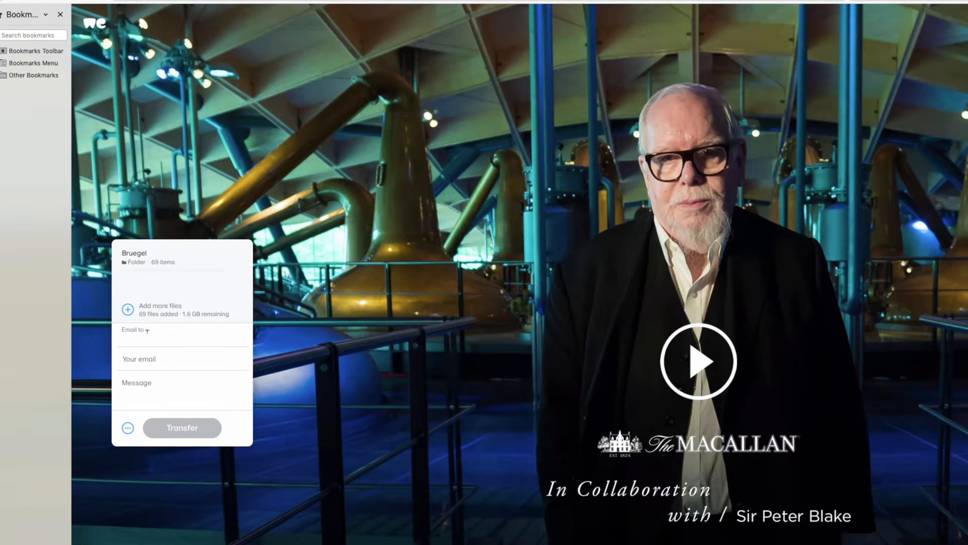
left_click(182, 339)
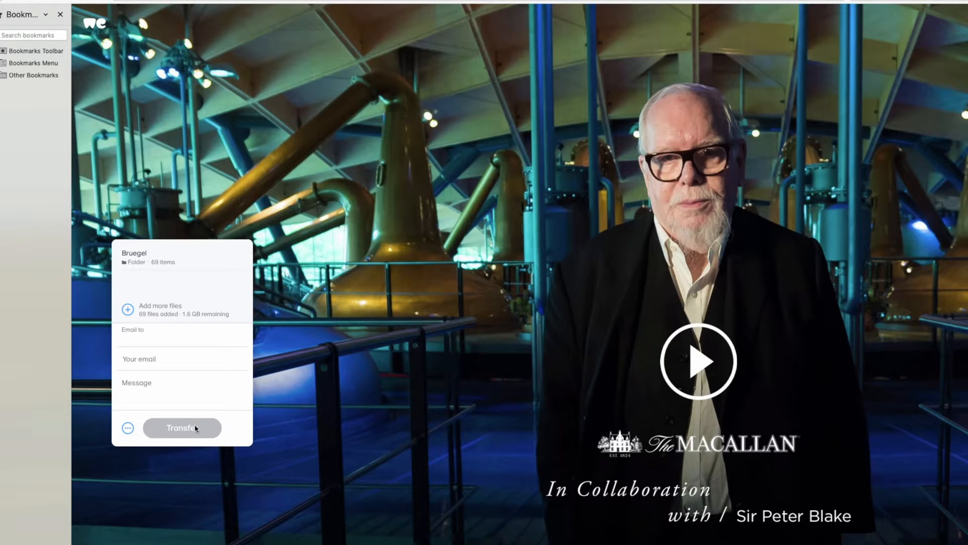
left_click(182, 339)
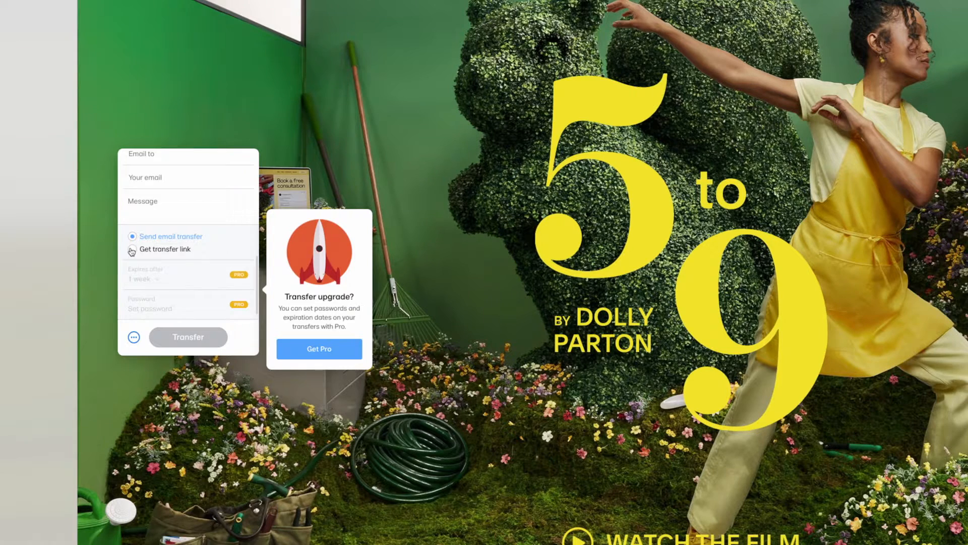
- Choose 'Get transfer link' and generate the Bruegel download link
left_click(132, 249)
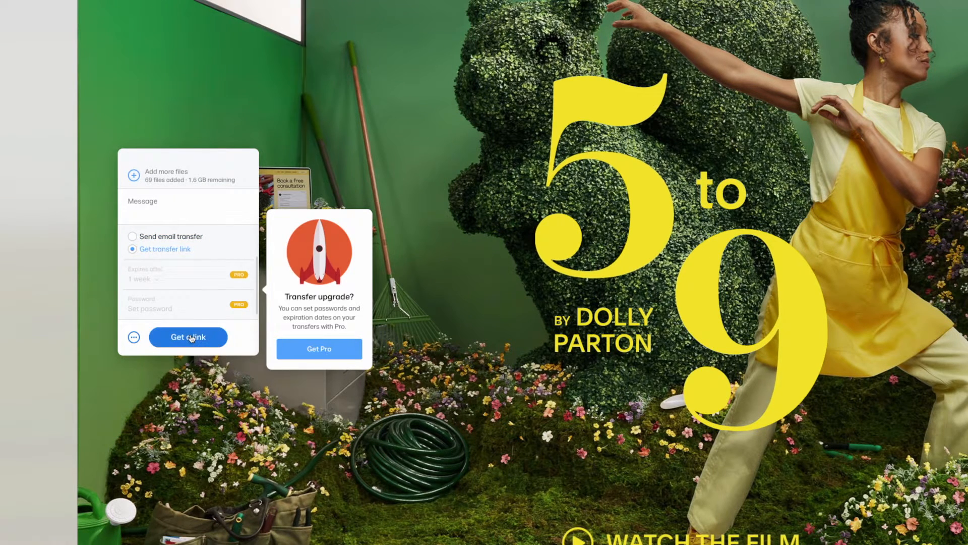
left_click(187, 336)
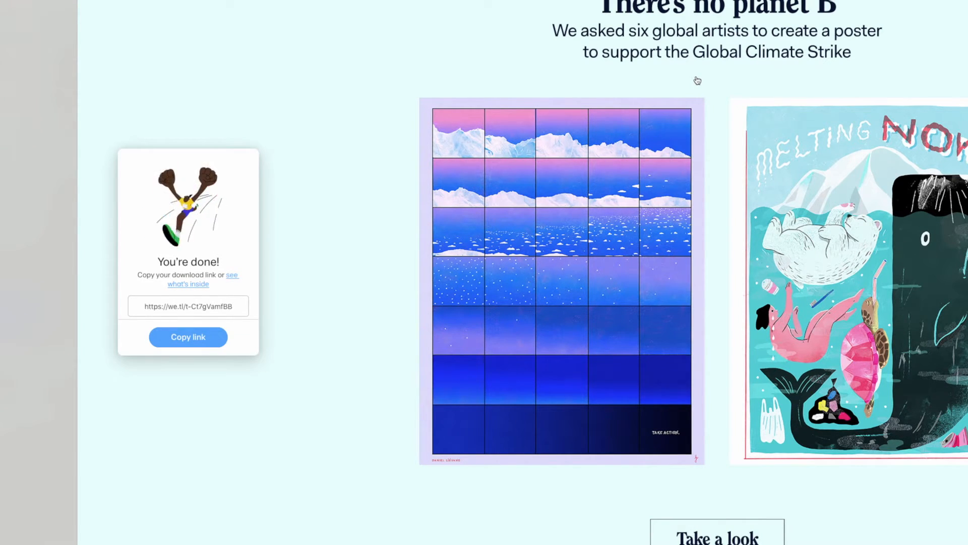
mouse_move(332, 98)
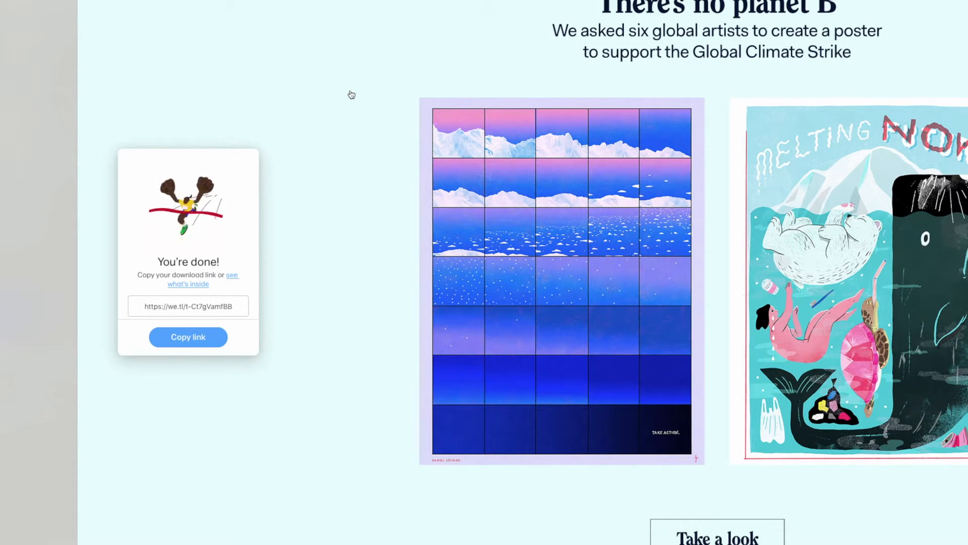
mouse_move(210, 64)
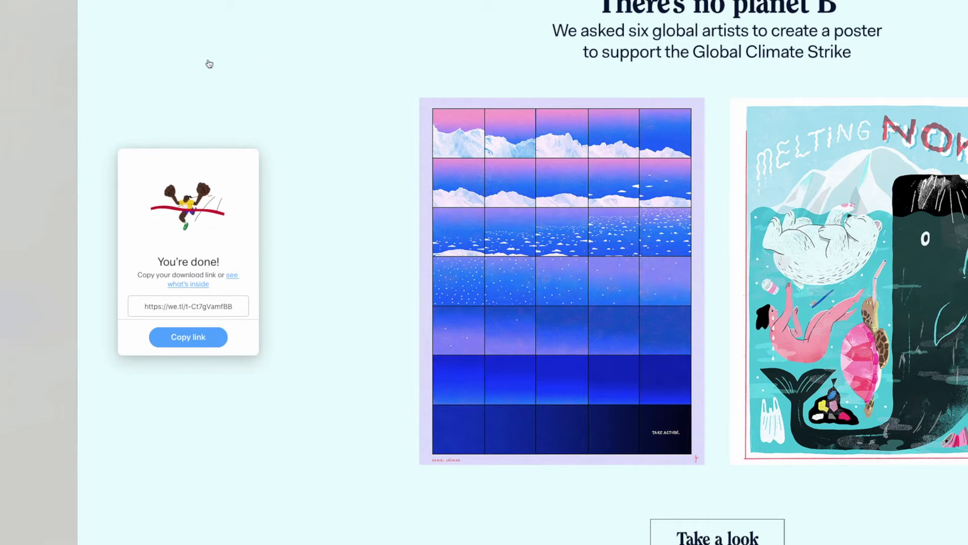
mouse_move(299, 314)
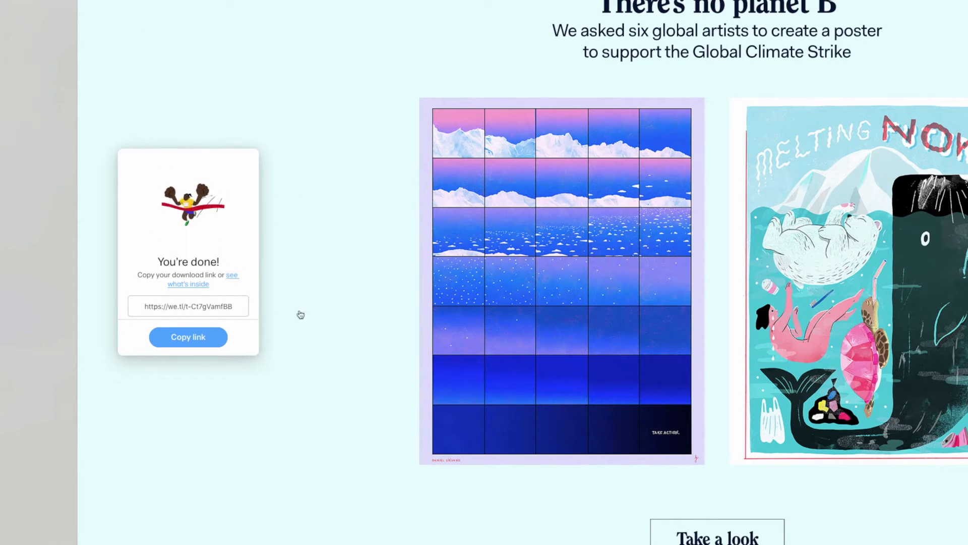
mouse_move(187, 337)
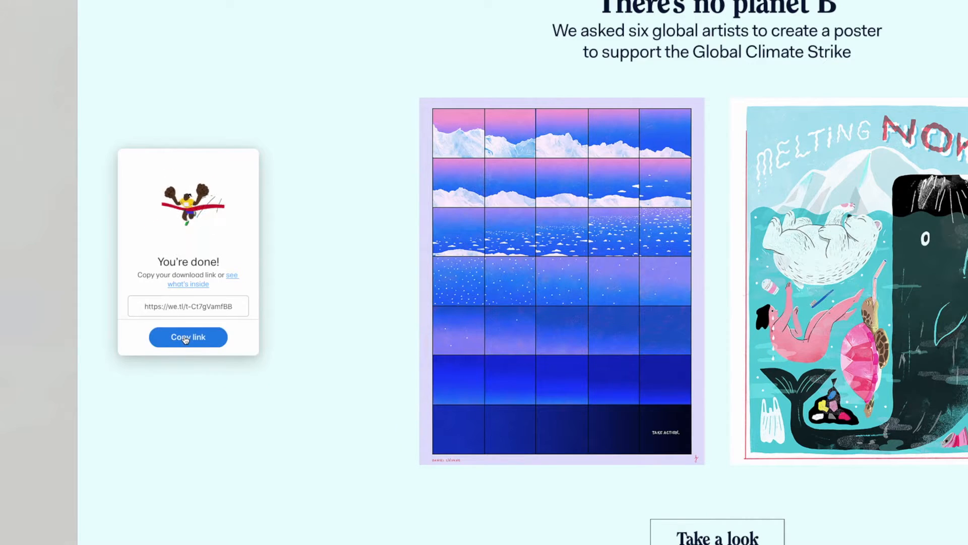
- Copy the we.tl download link and switch to the Mail inbox
left_click(187, 337)
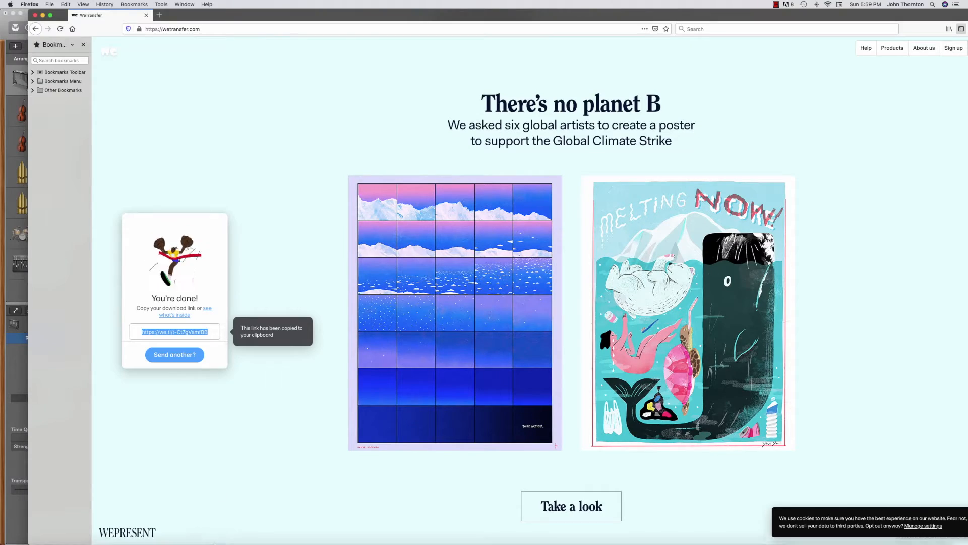
left_click(141, 531)
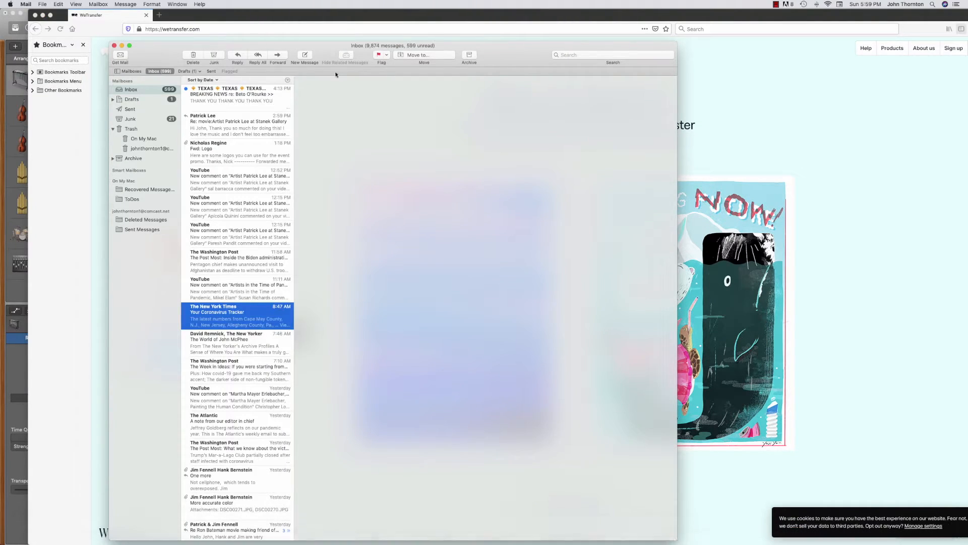
left_click(305, 54)
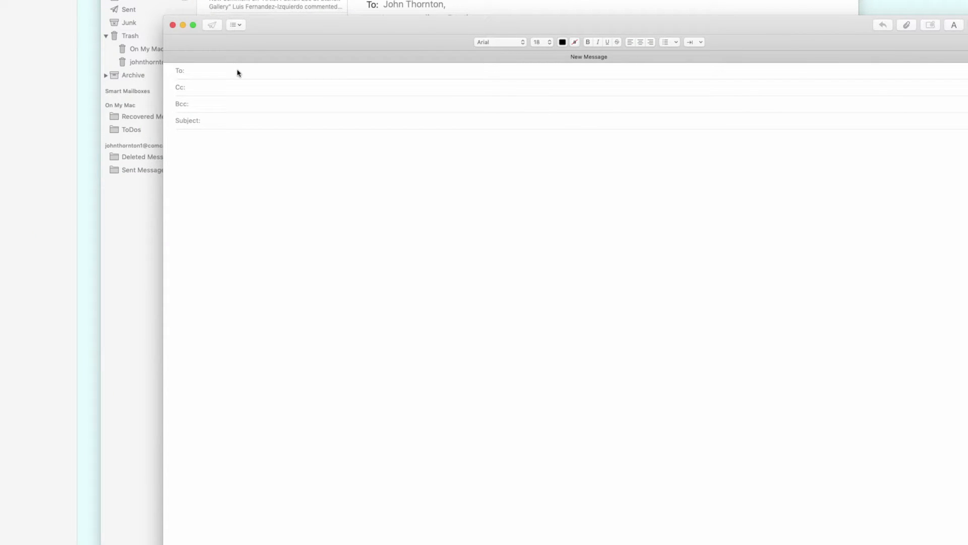
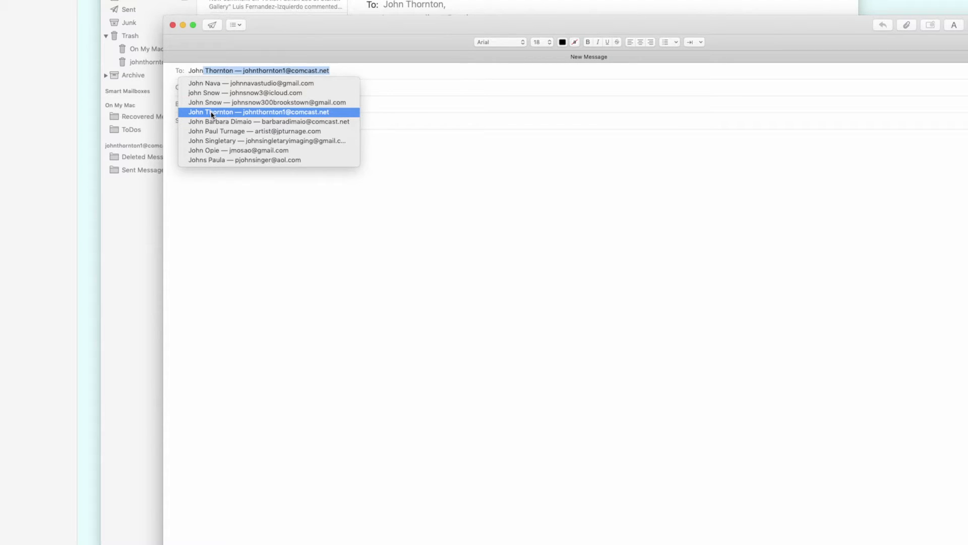
left_click(259, 112)
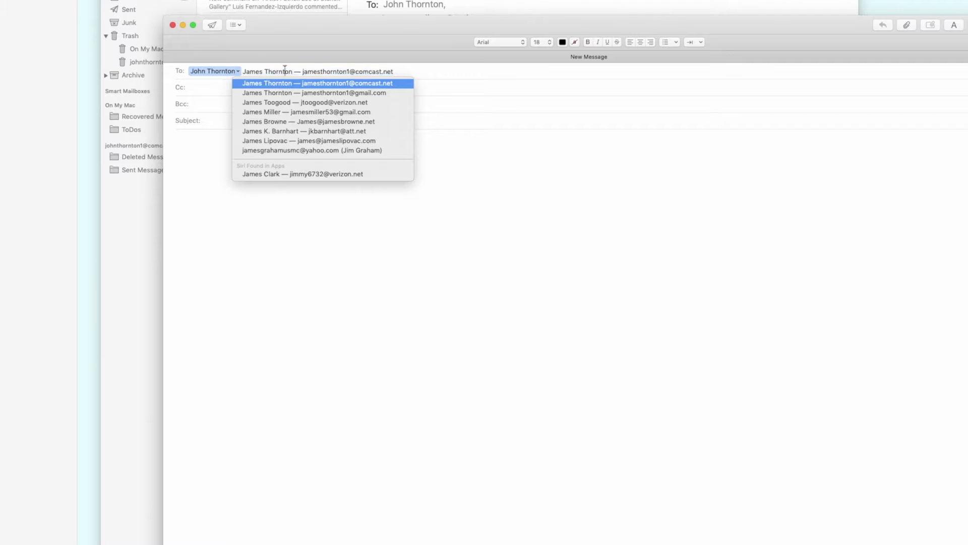
left_click(315, 82)
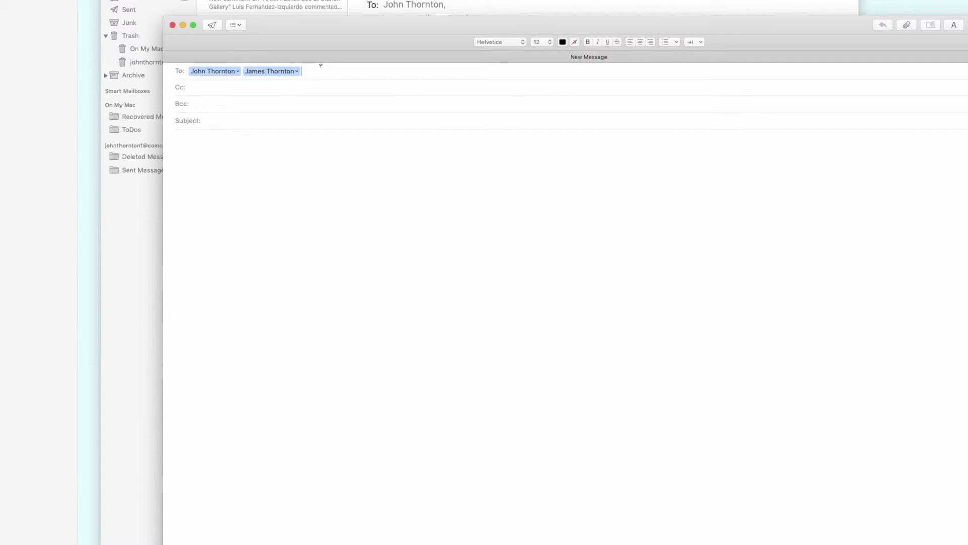
type("Nanc")
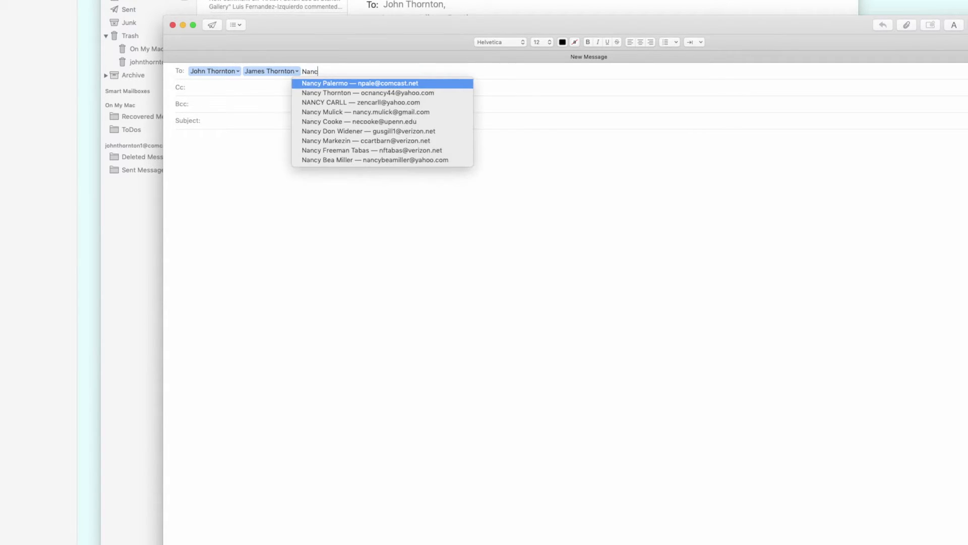
left_click(367, 93)
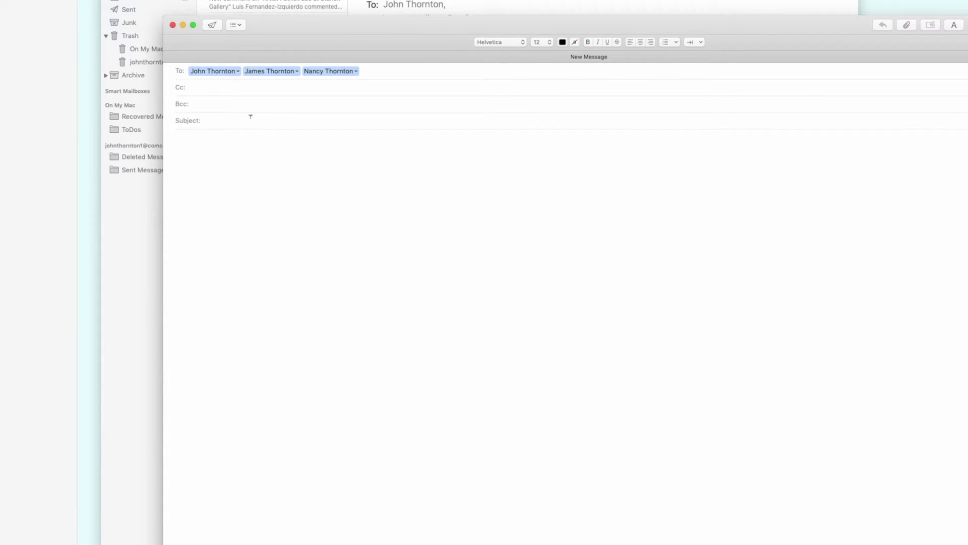
- Enter the subject 'Bruegel paintings download!'
type("B")
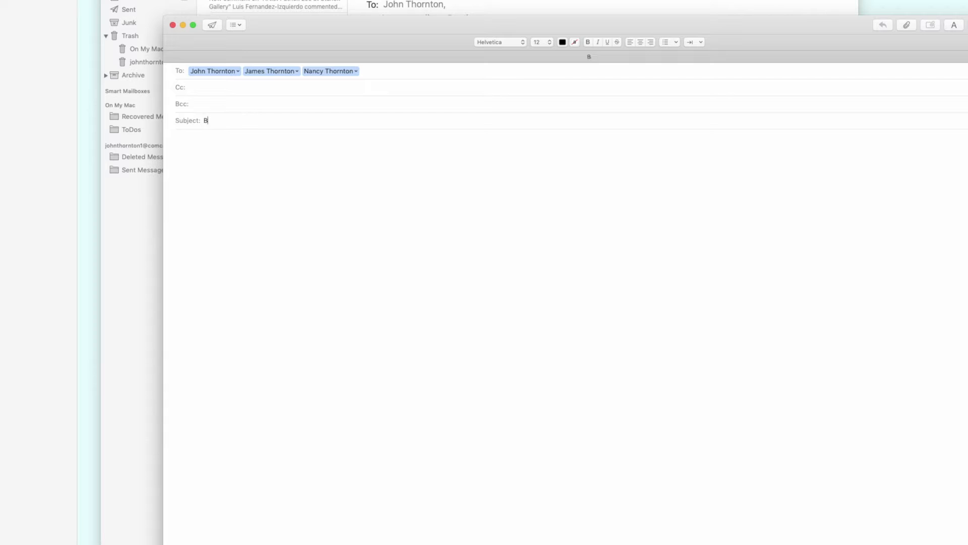
type("ruege")
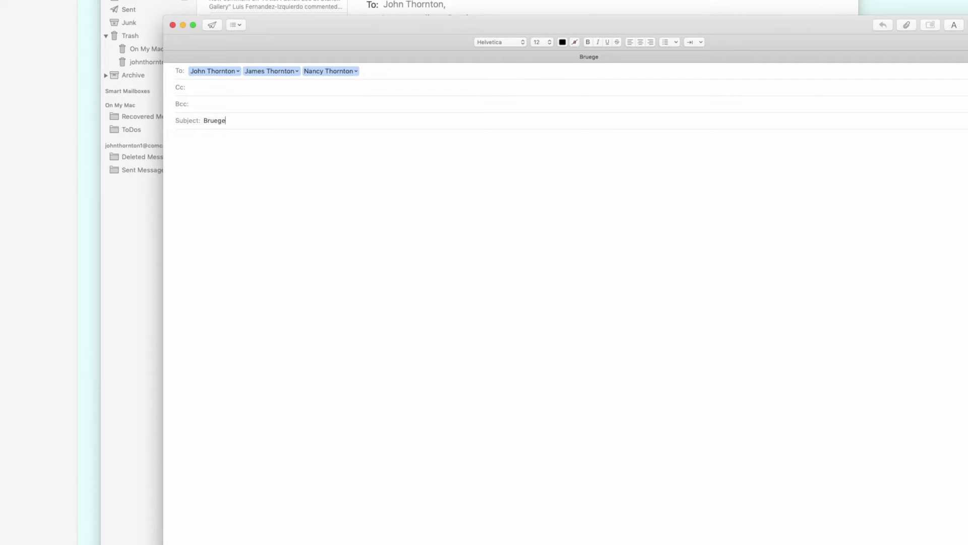
type("l painting")
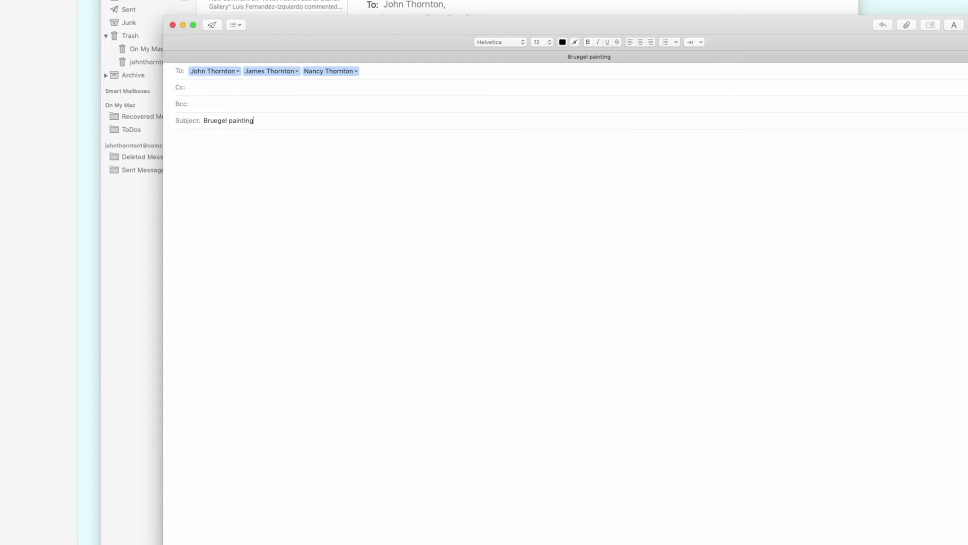
type("s down")
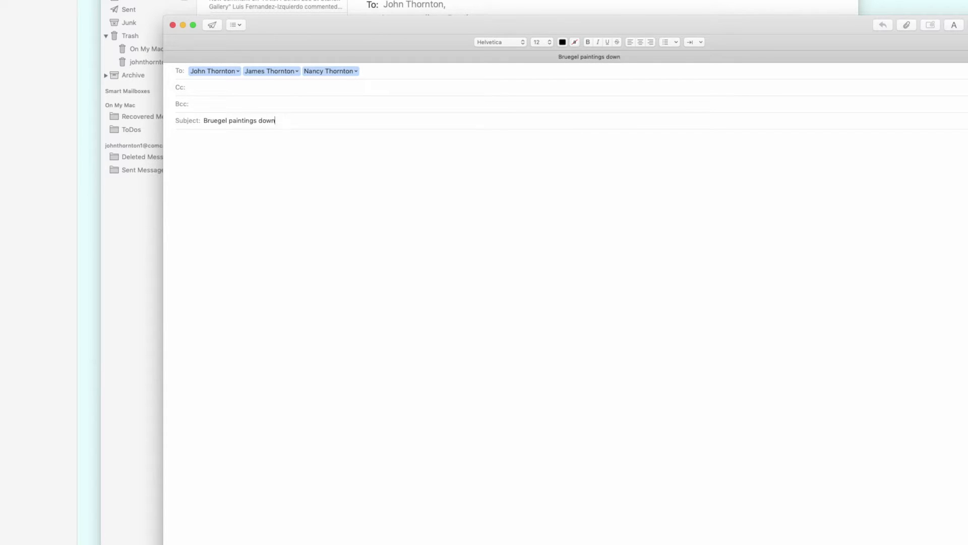
type("load!")
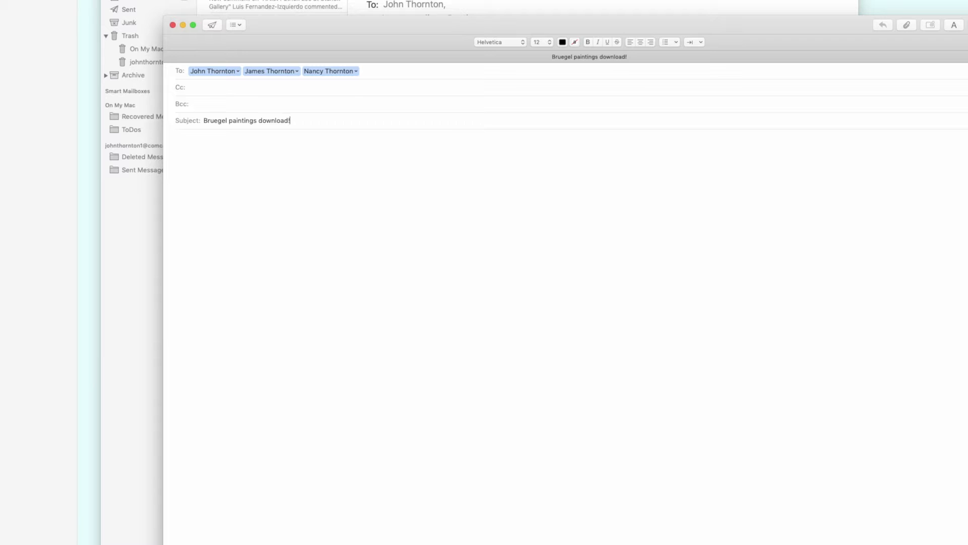
- Write the body 'Yay!' and 'Here is the link to get some nice art!'
type("Y")
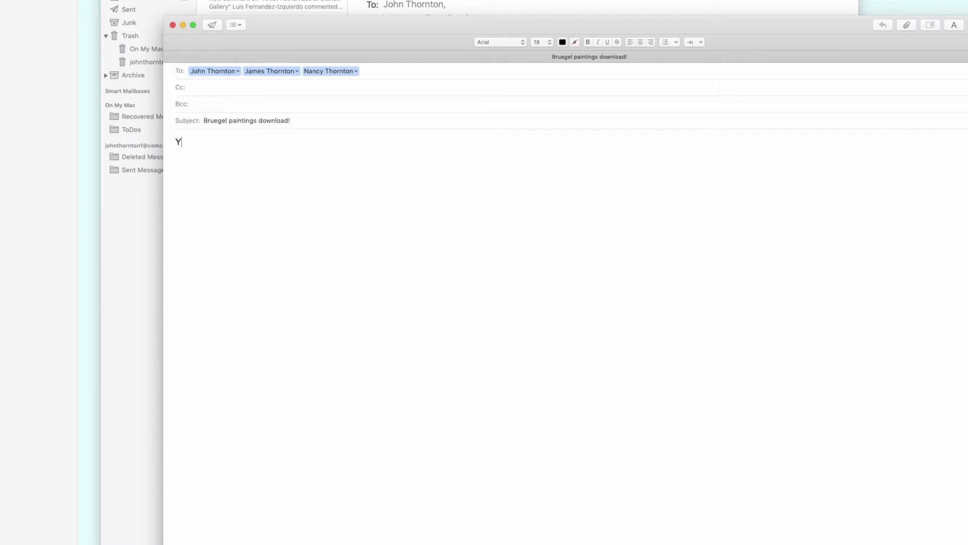
type("a")
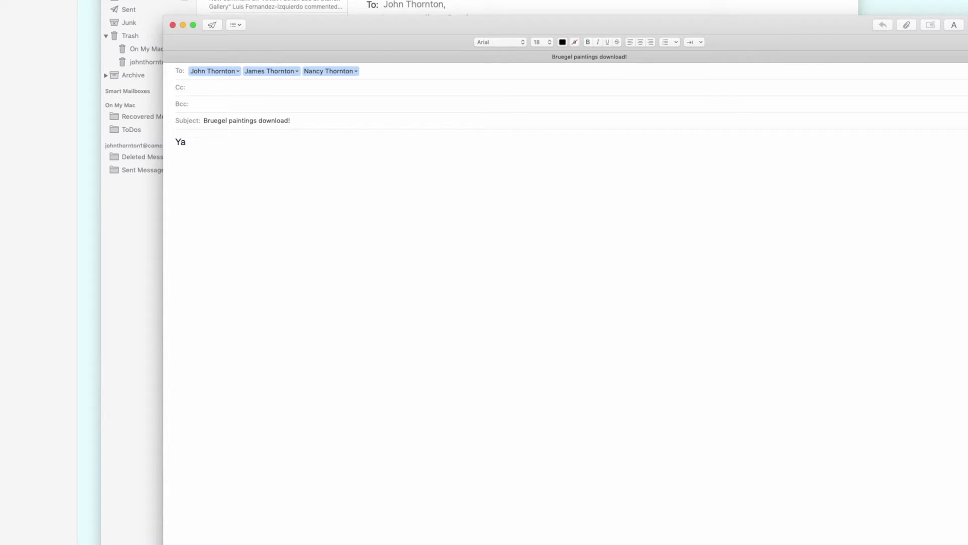
type("y")
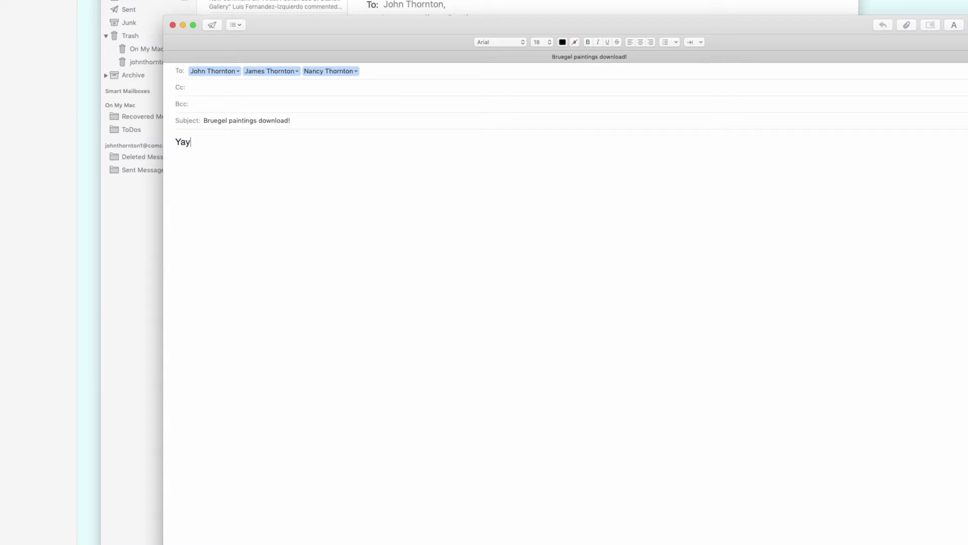
type("!")
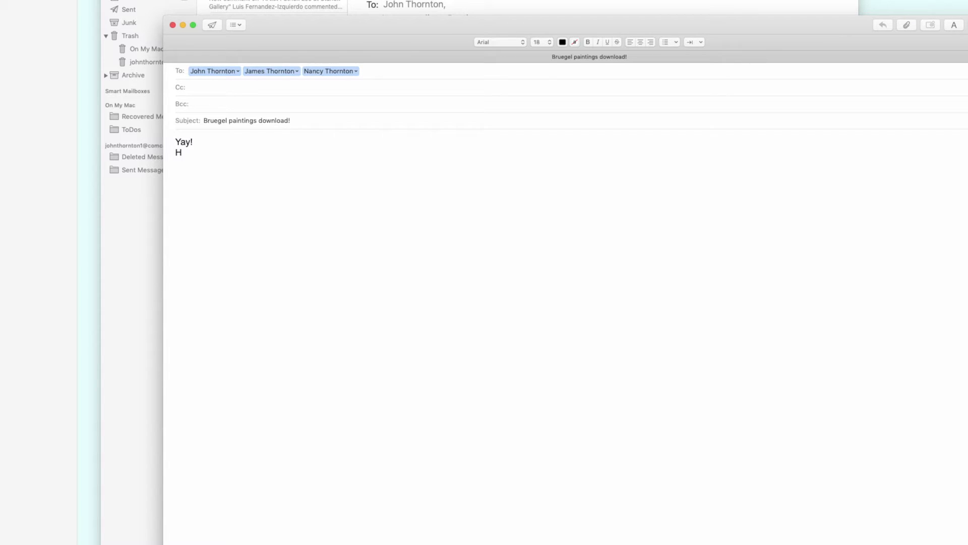
type("ere is the")
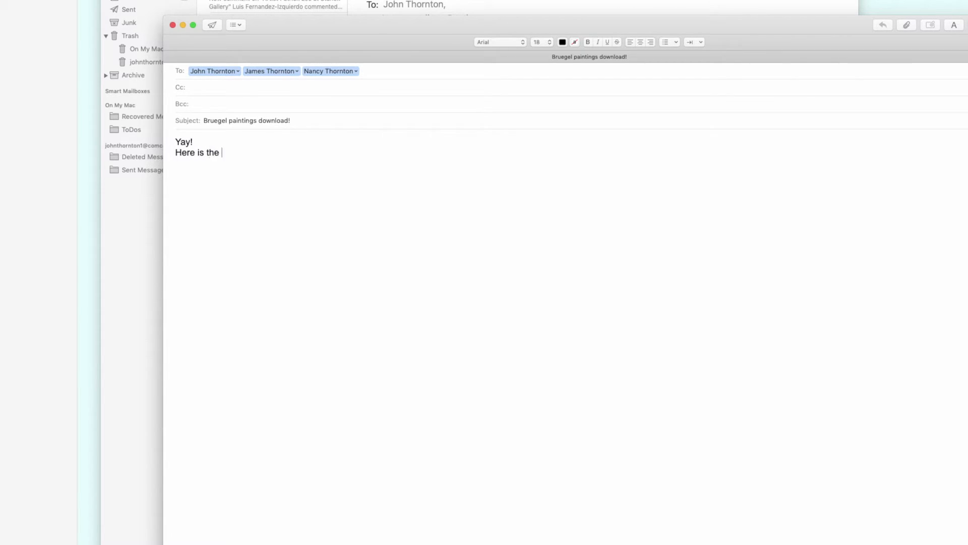
type("link to g")
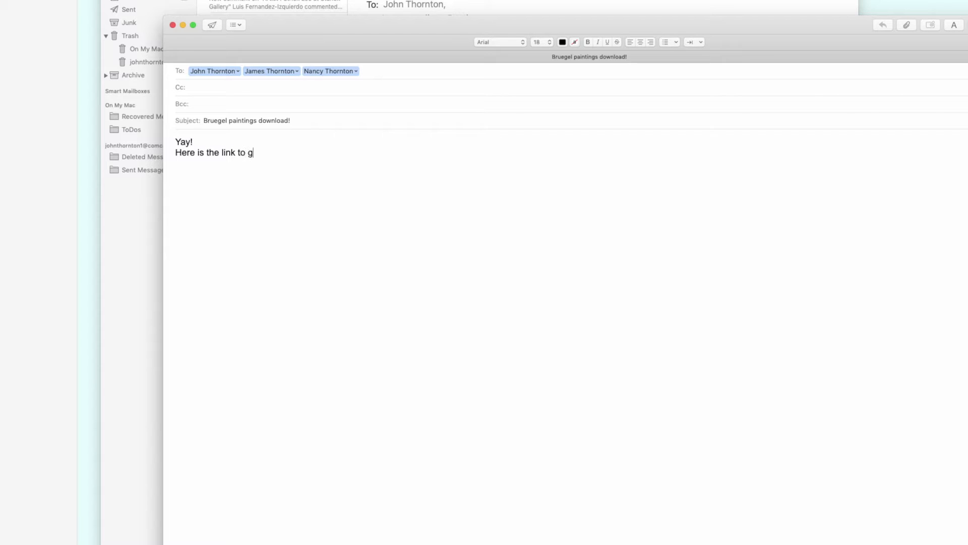
type("et some")
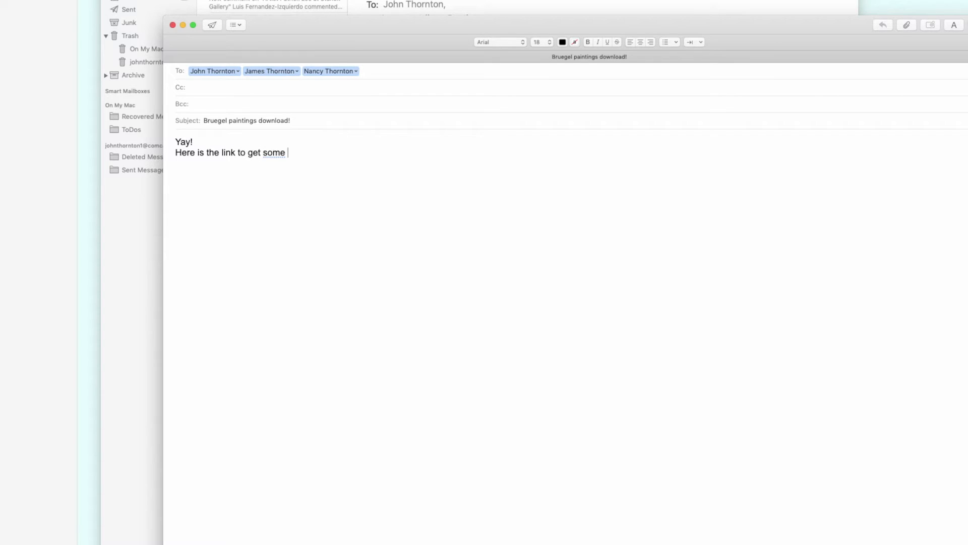
type("nice art!")
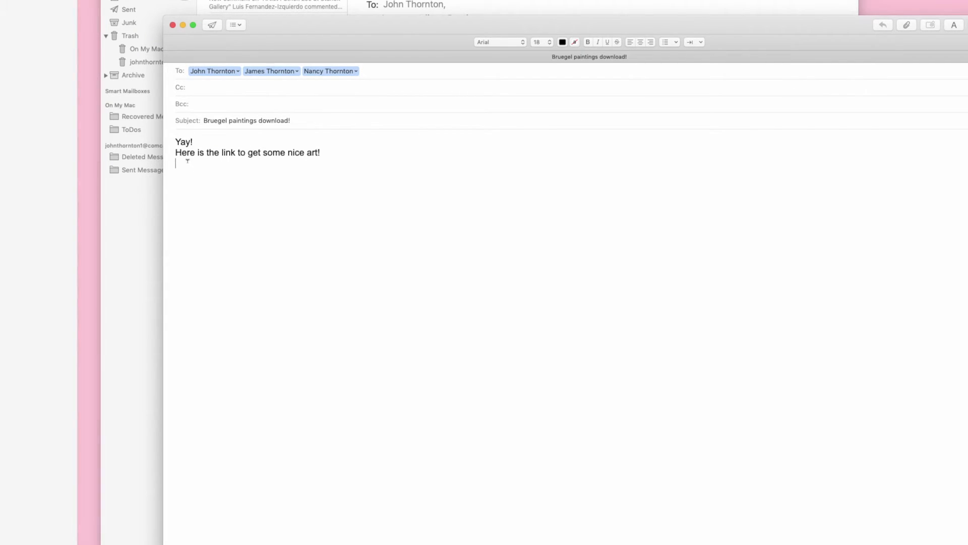
right_click(179, 163)
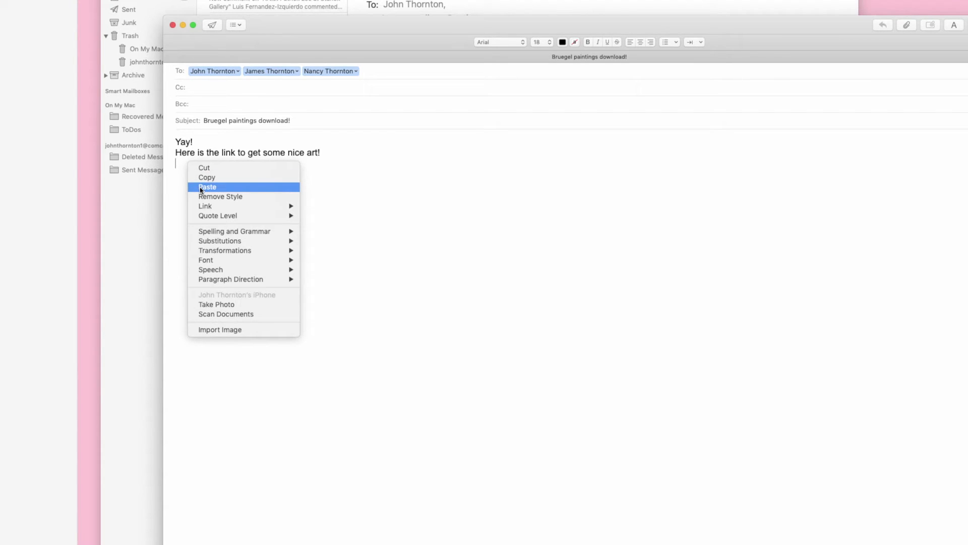
left_click(207, 187)
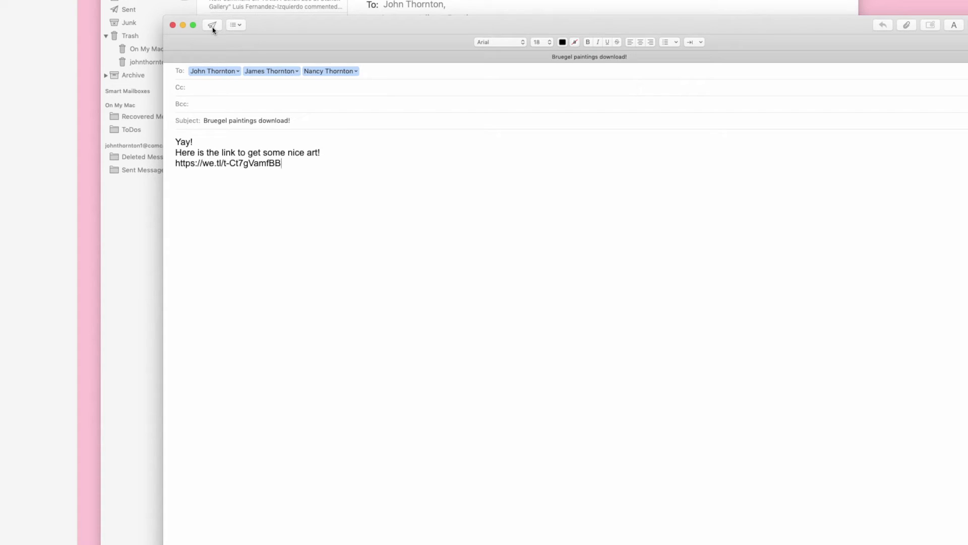
mouse_move(211, 25)
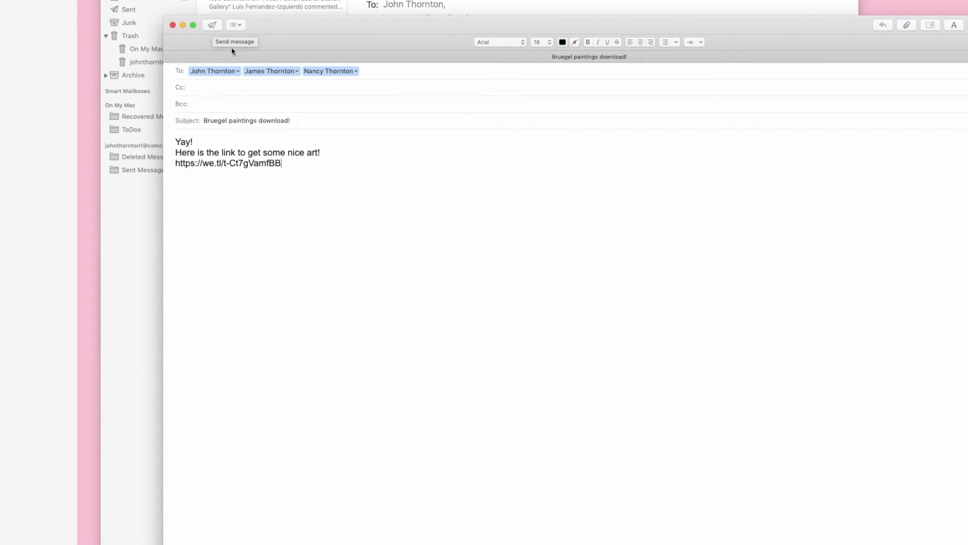
left_click(269, 70)
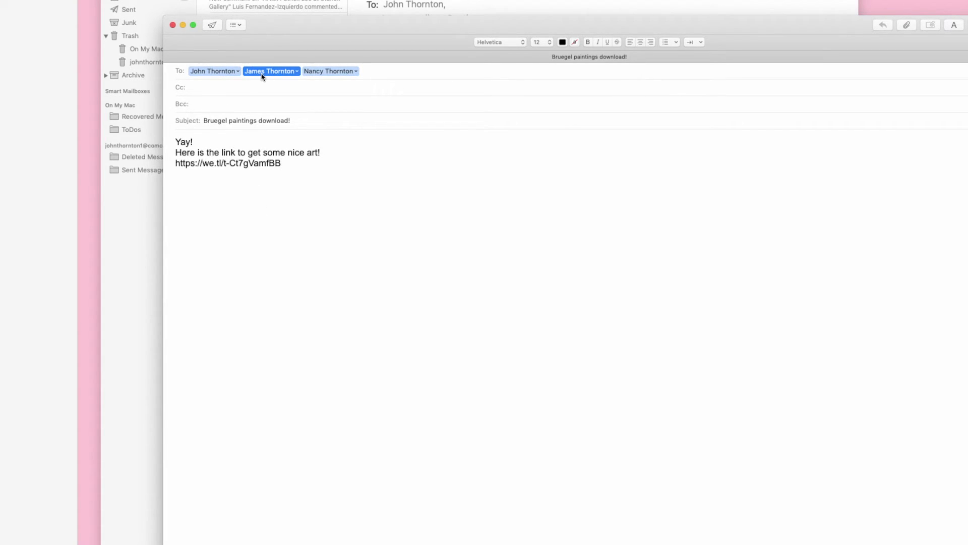
left_click(272, 71)
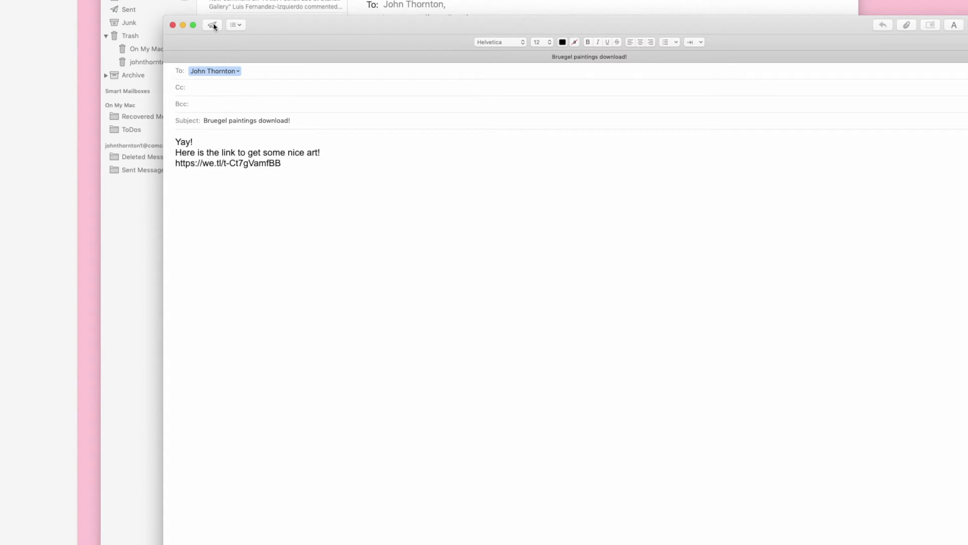
left_click(212, 25)
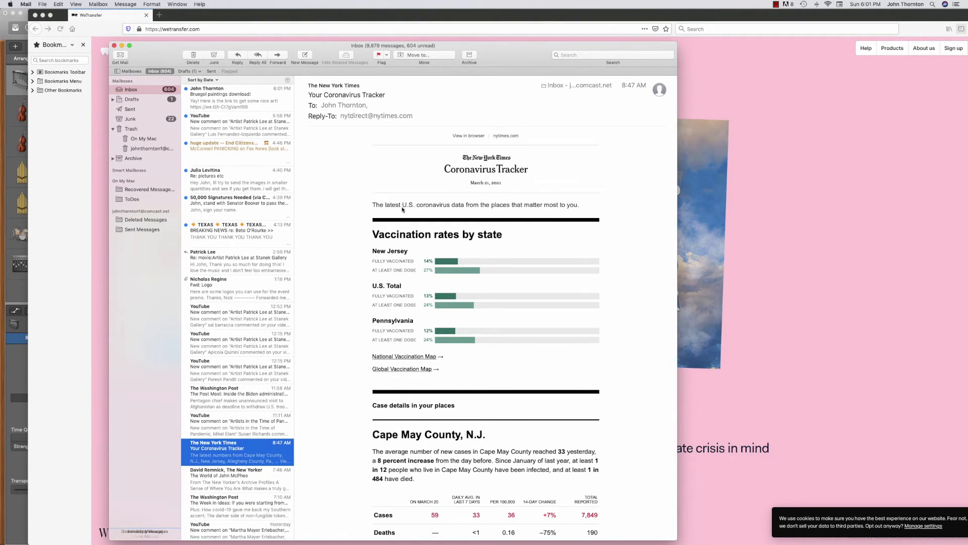
left_click(238, 97)
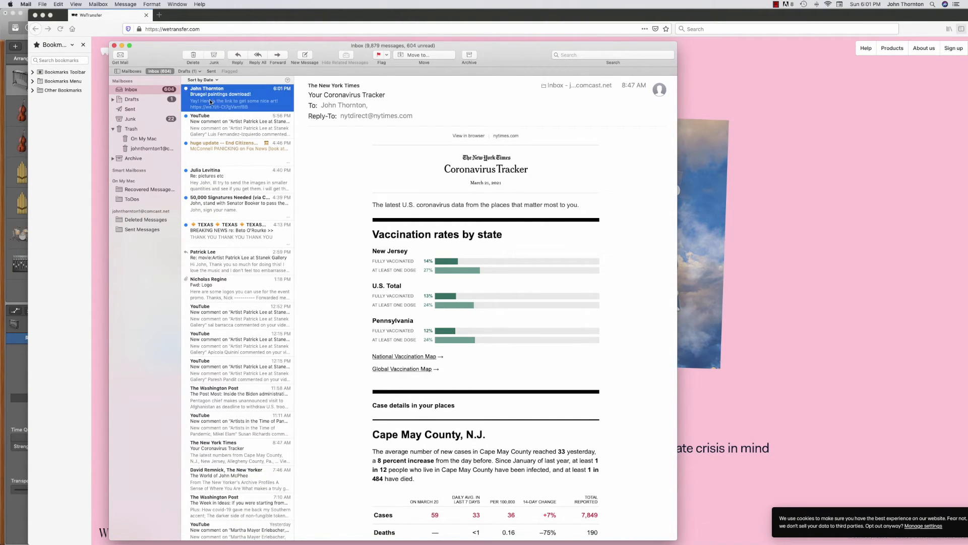
left_click(234, 97)
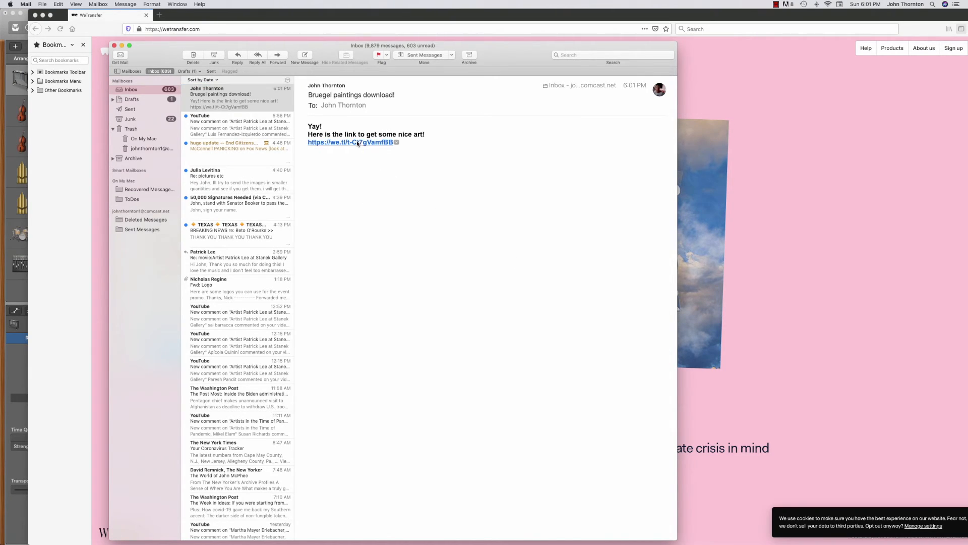
left_click(350, 142)
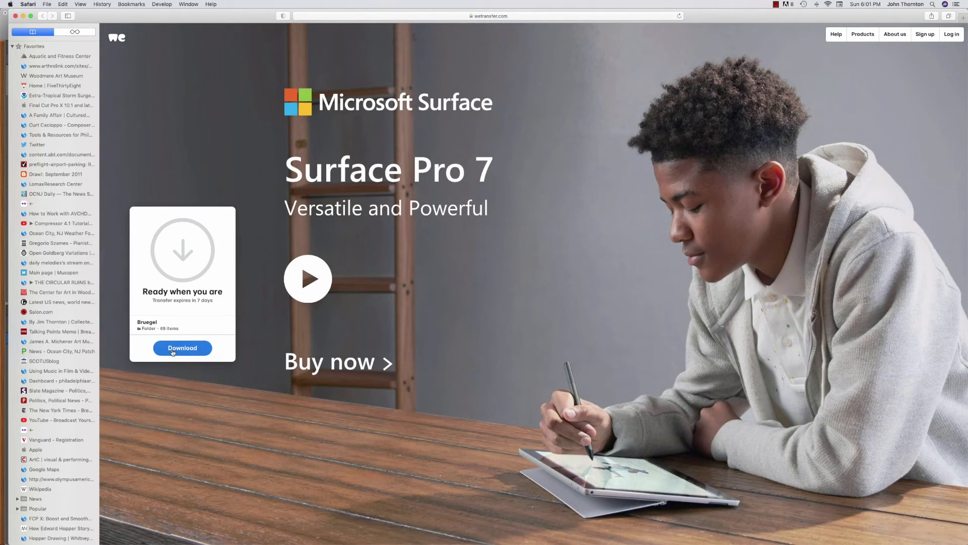
- Download the shared 69-item Bruegel folder from the WeTransfer card to the downloads folder
left_click(182, 347)
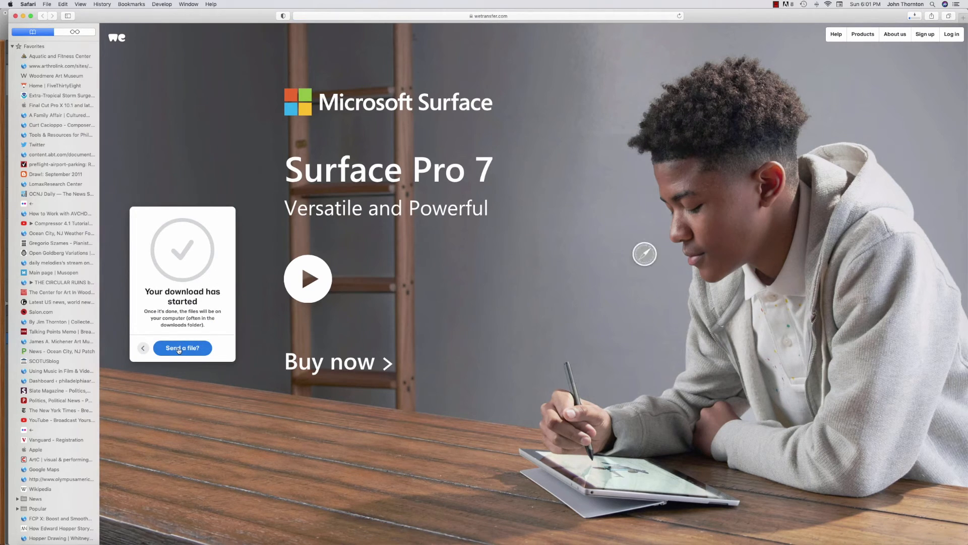
mouse_move(780, 446)
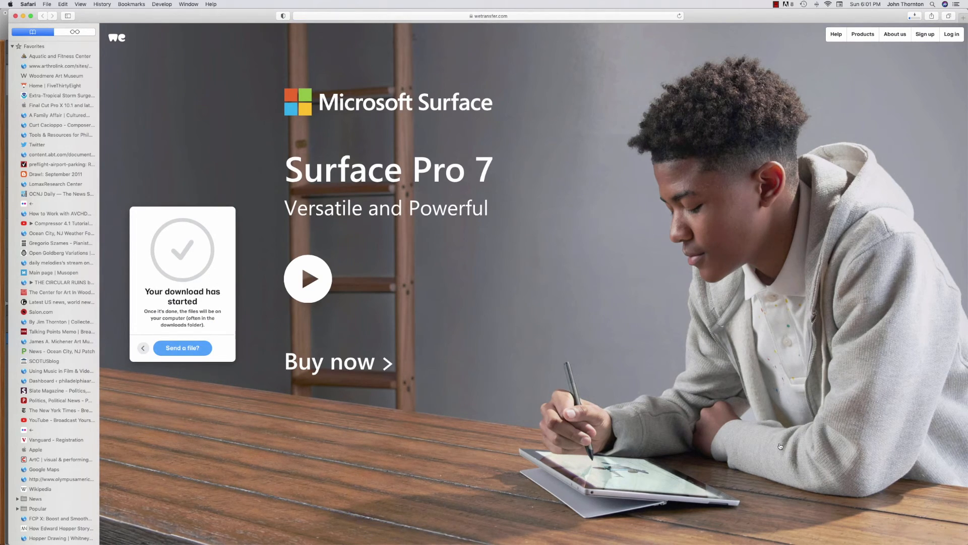